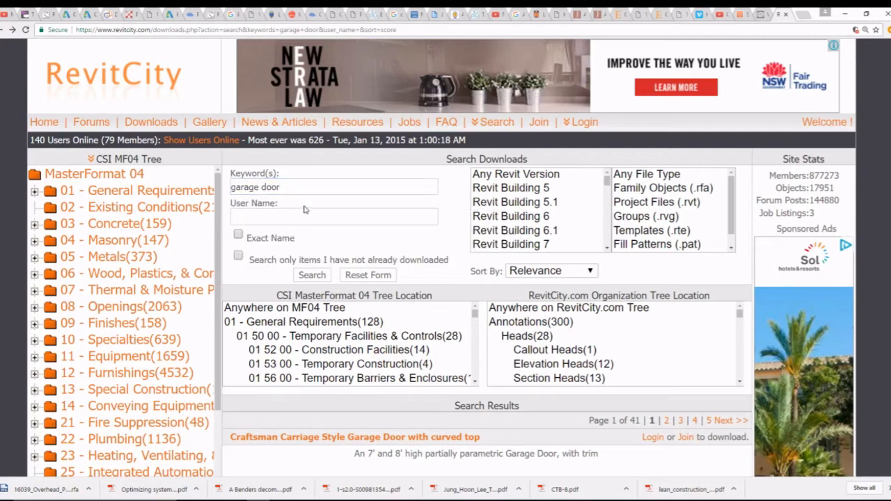
# Step: Search RevitCity for garage doors and download the 16' Overhead Panel Garage Door Colonial
pyautogui.click(312, 275)
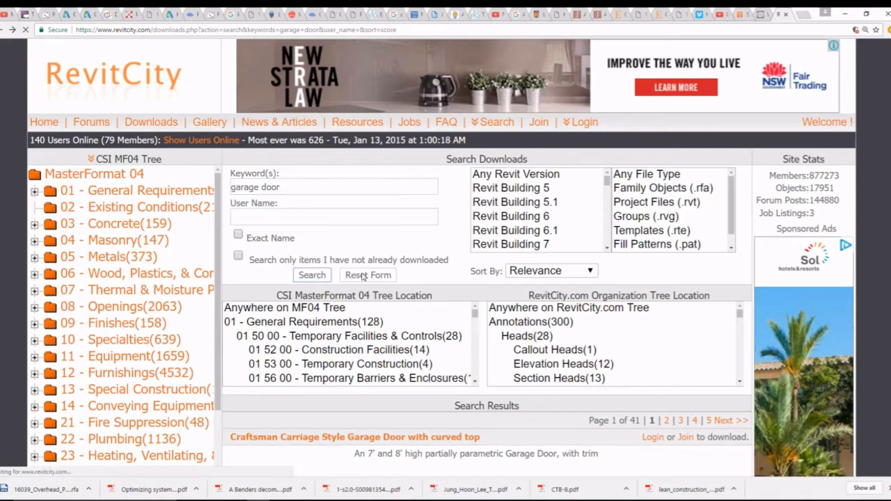
pyautogui.scroll(-3)
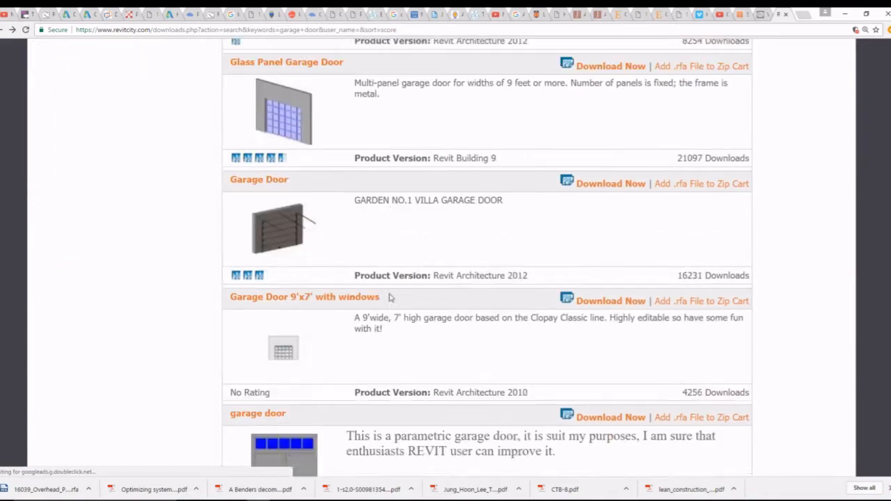
pyautogui.scroll(-3)
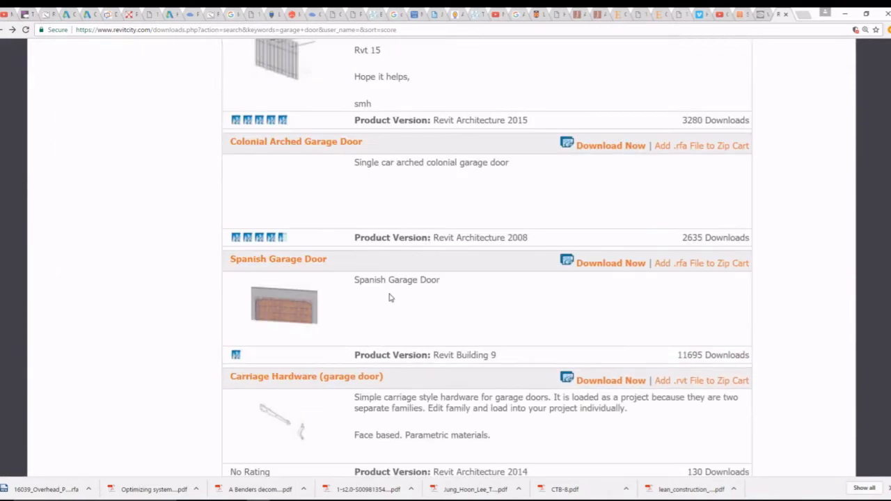
pyautogui.scroll(3)
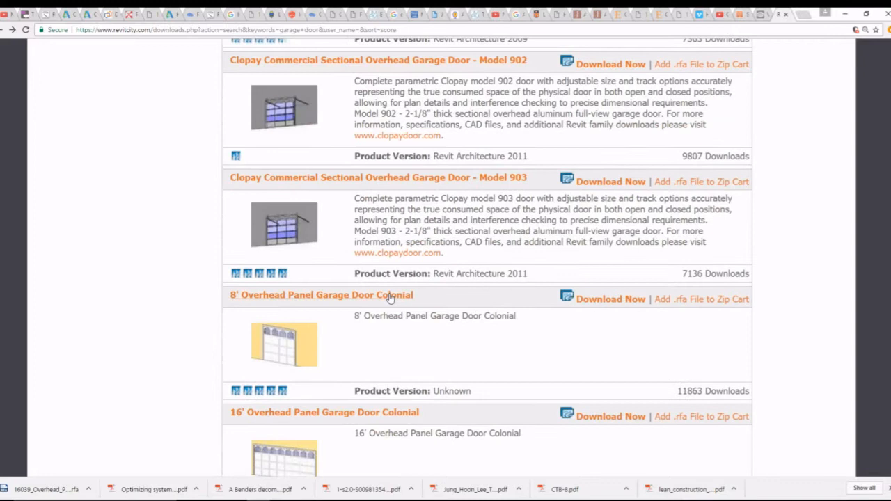
pyautogui.scroll(-3)
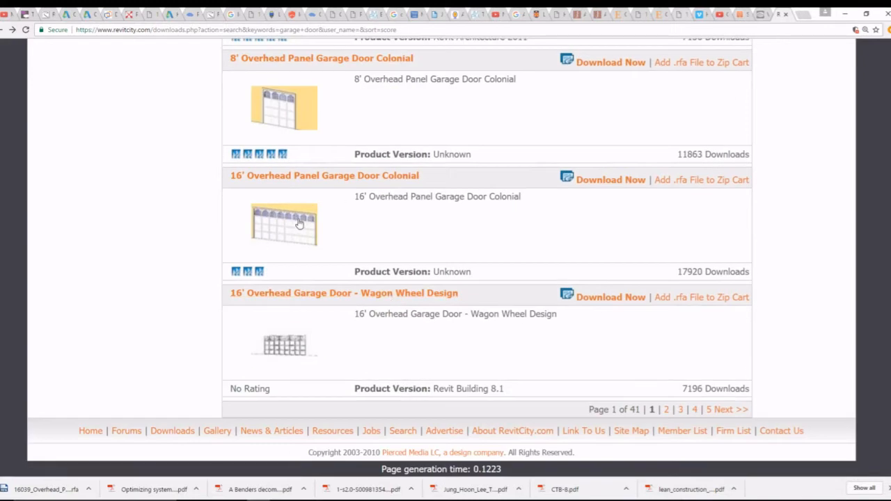
pyautogui.click(323, 175)
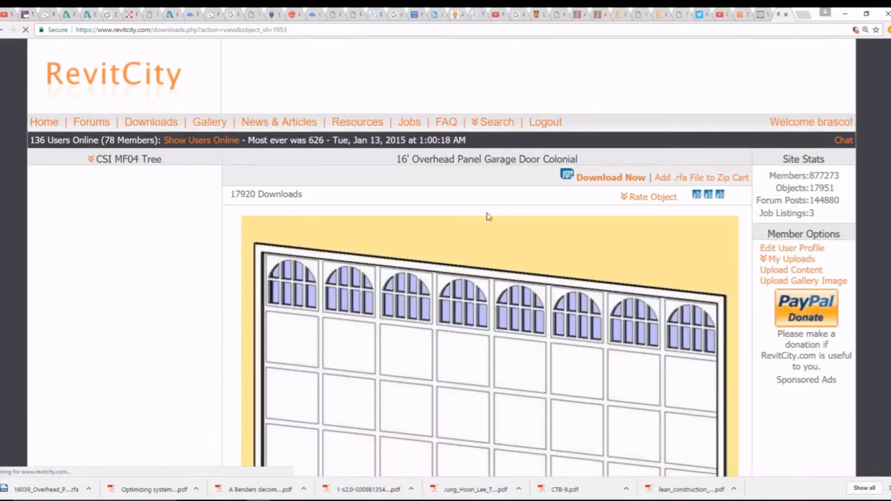
pyautogui.click(610, 178)
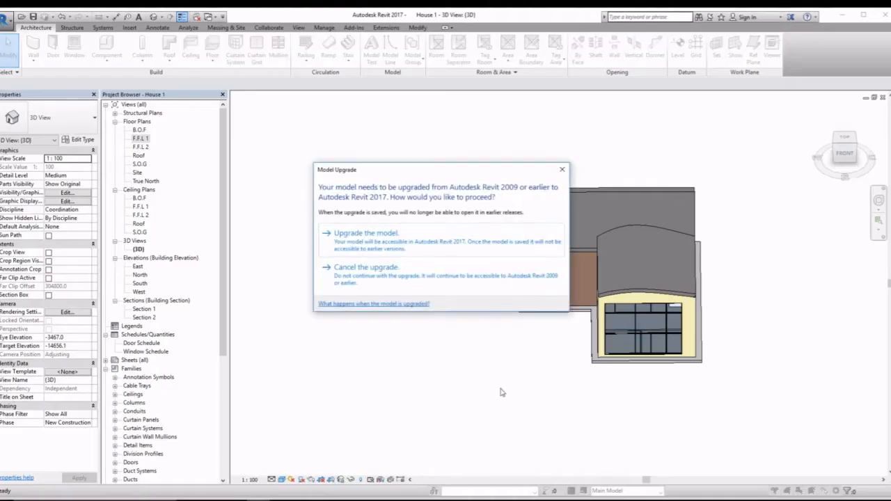
pyautogui.moveTo(365, 240)
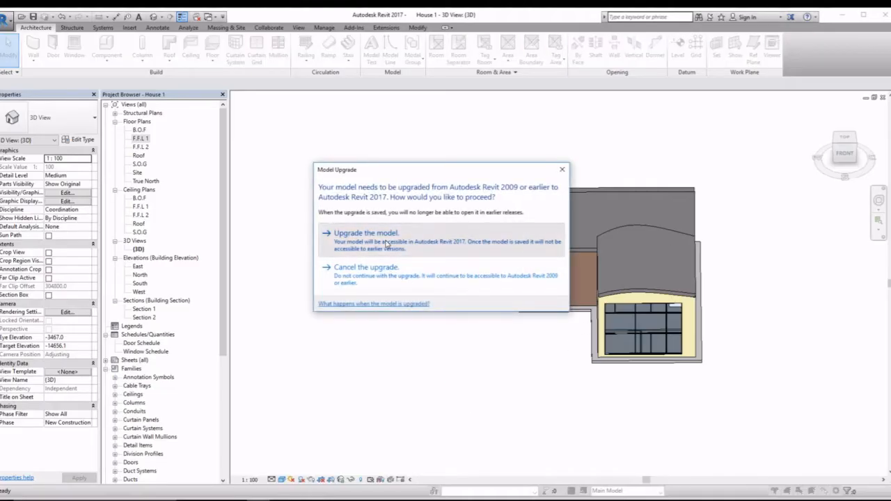
# Step: Accept the Model Upgrade so the 2009-era family opens in Revit 2017
pyautogui.click(365, 232)
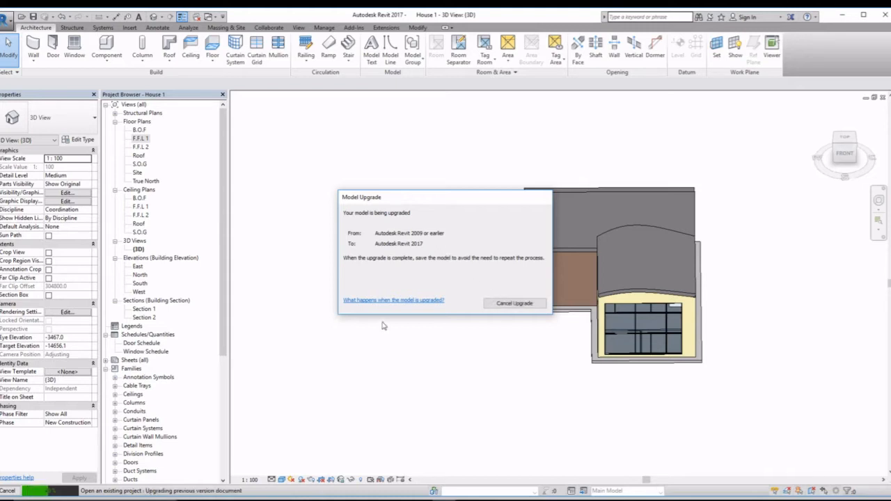
pyautogui.moveTo(379, 370)
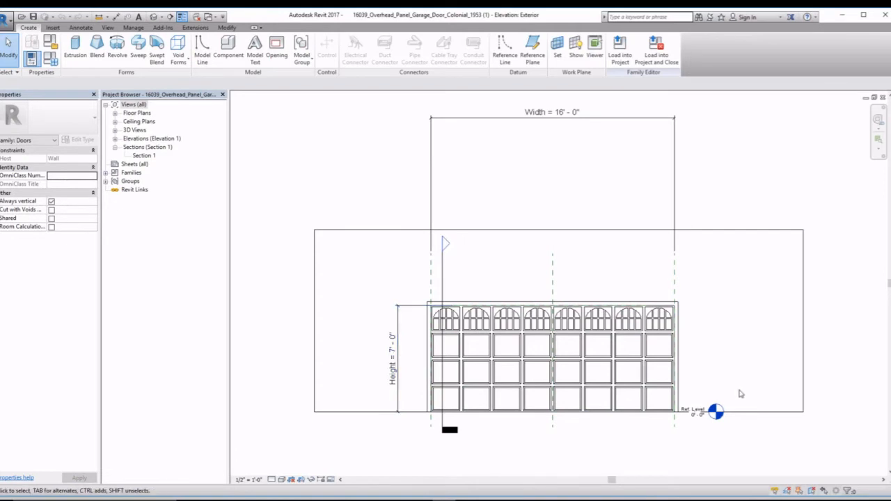
# Step: Load the garage door family into House 1 and place it in the S.O.G plan wall near grid D
pyautogui.click(551, 111)
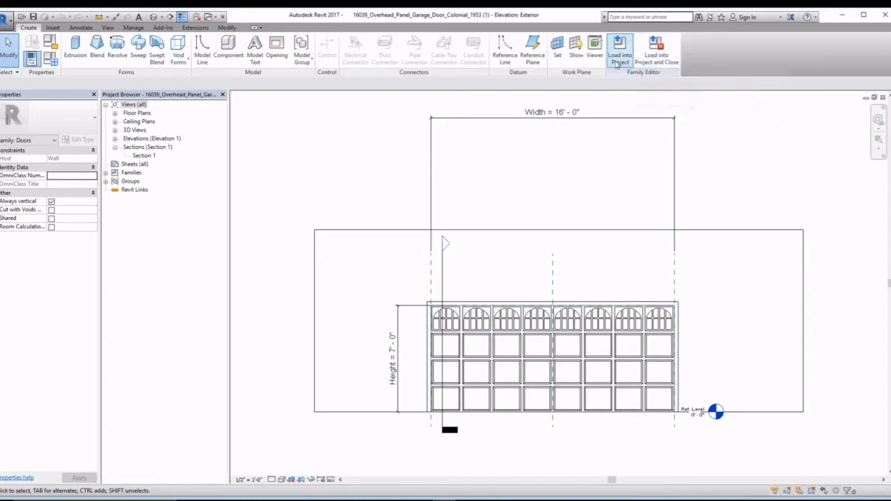
pyautogui.moveTo(656, 49)
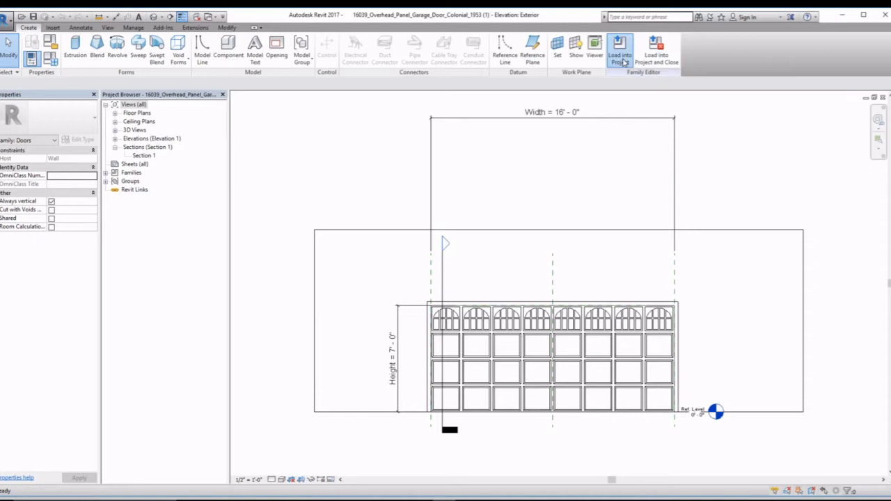
pyautogui.moveTo(625, 195)
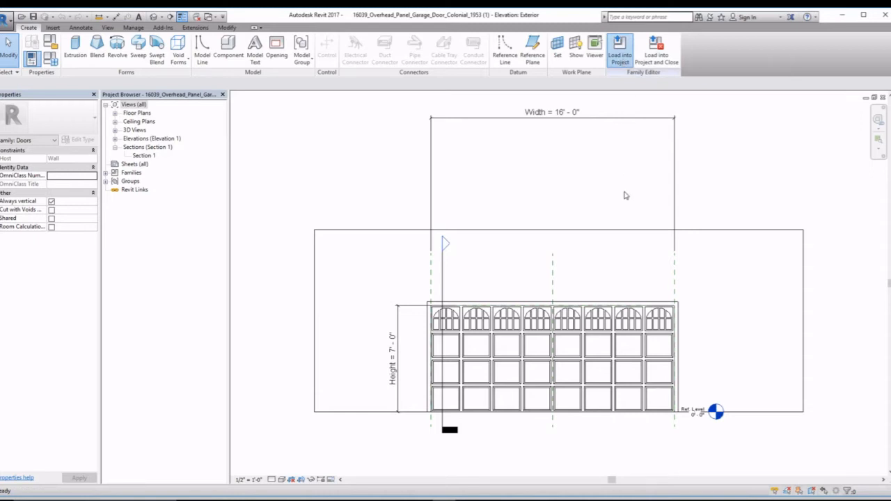
pyautogui.click(619, 49)
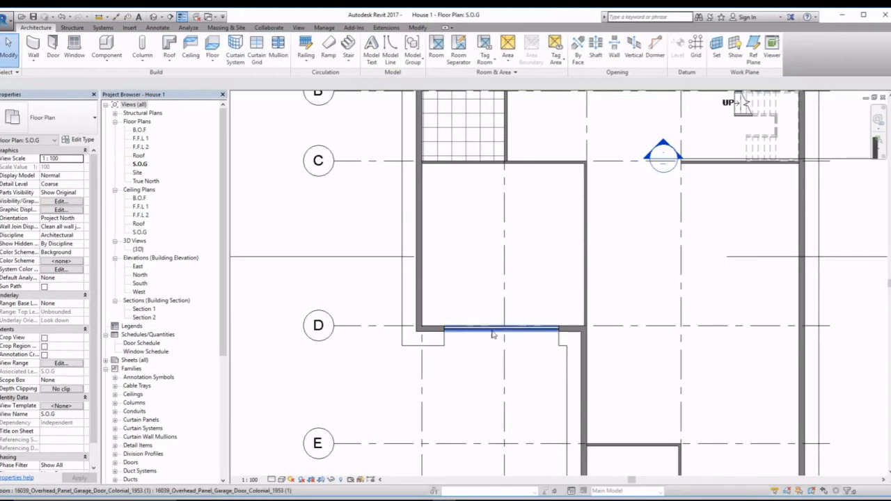
pyautogui.click(494, 329)
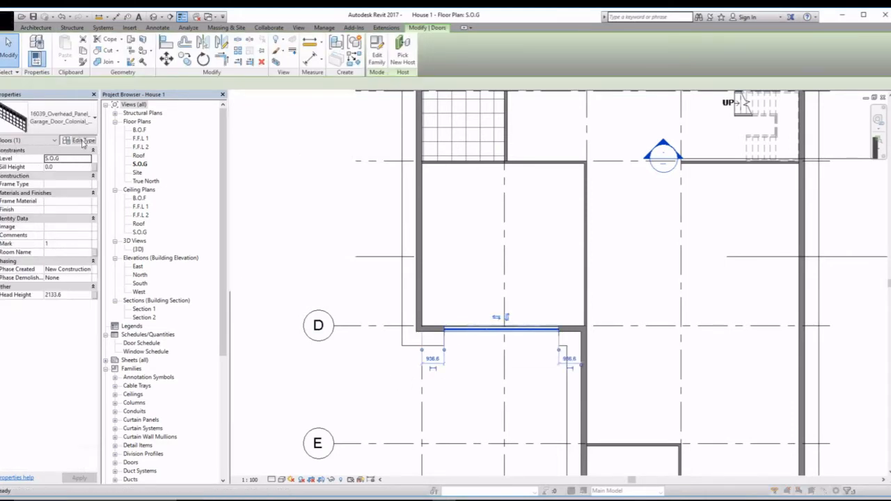
# Step: Set the garage door type's Width to 6000 in Type Properties and apply it
pyautogui.click(78, 139)
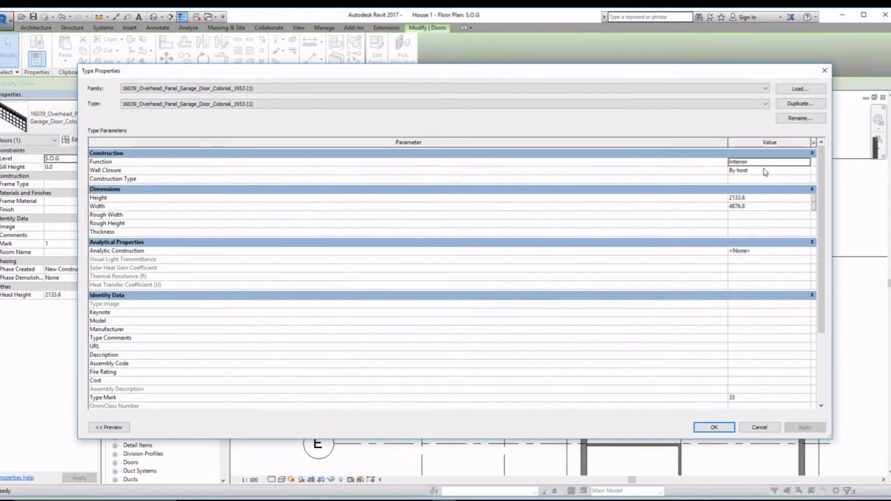
pyautogui.moveTo(771, 200)
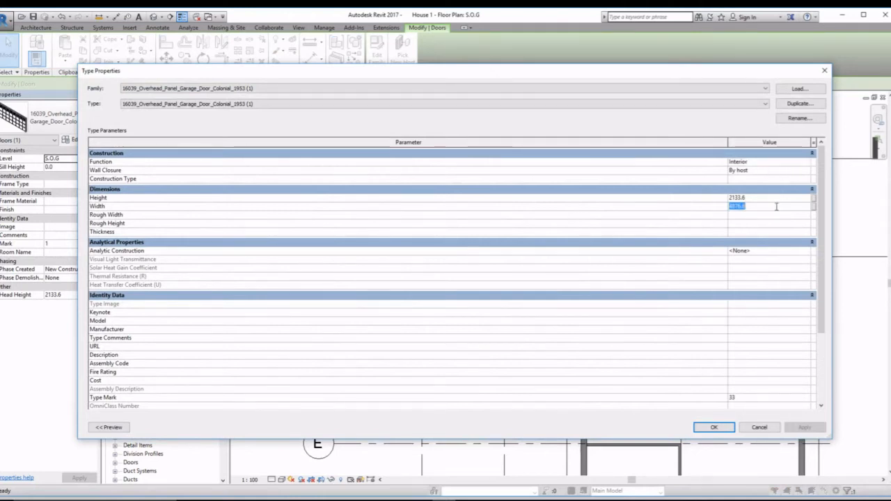
pyautogui.write('6000.0')
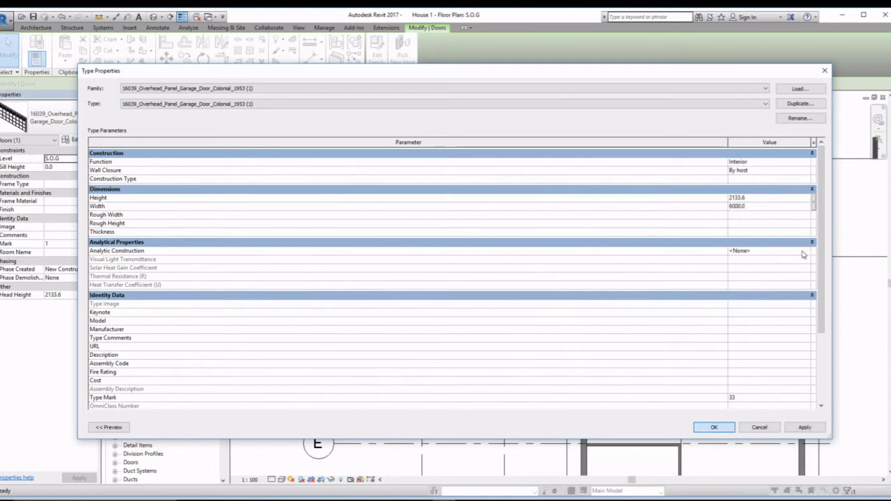
pyautogui.click(713, 426)
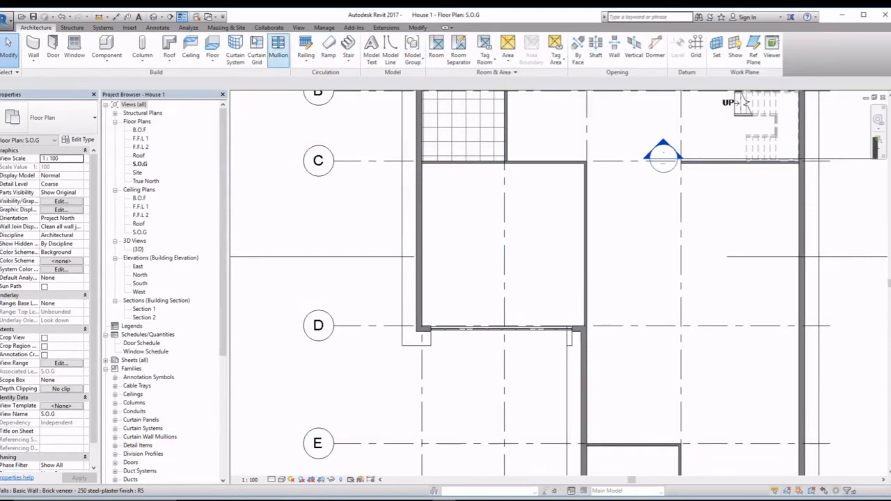
# Step: View the house in {3D}, orbit to the garage side and check the placed door in the brick wall
pyautogui.doubleClick(136, 248)
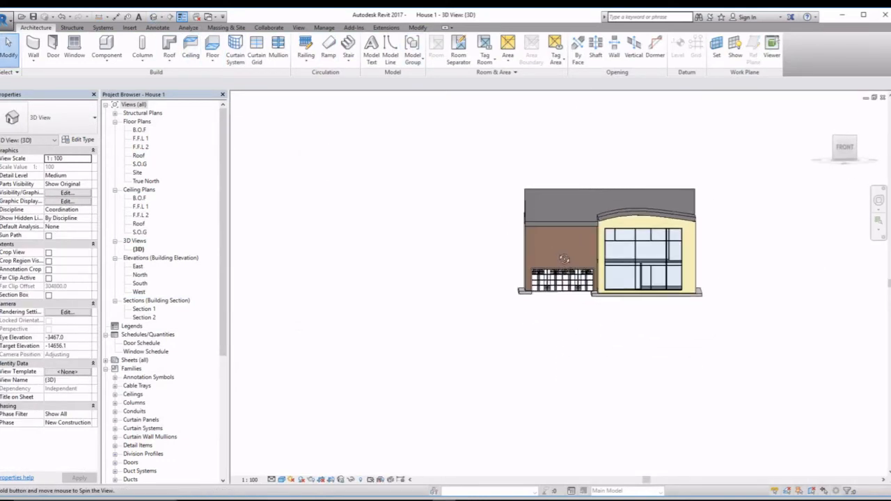
pyautogui.scroll(3)
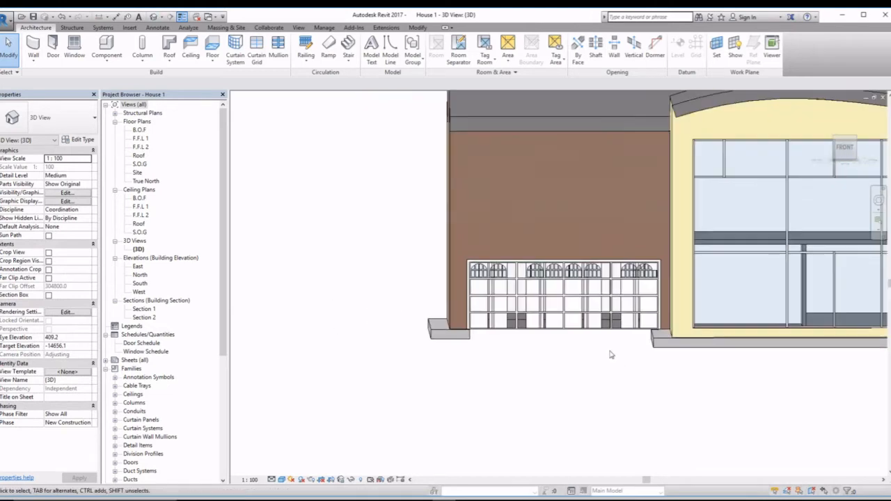
pyautogui.moveTo(613, 355); pyautogui.dragTo(640, 358)
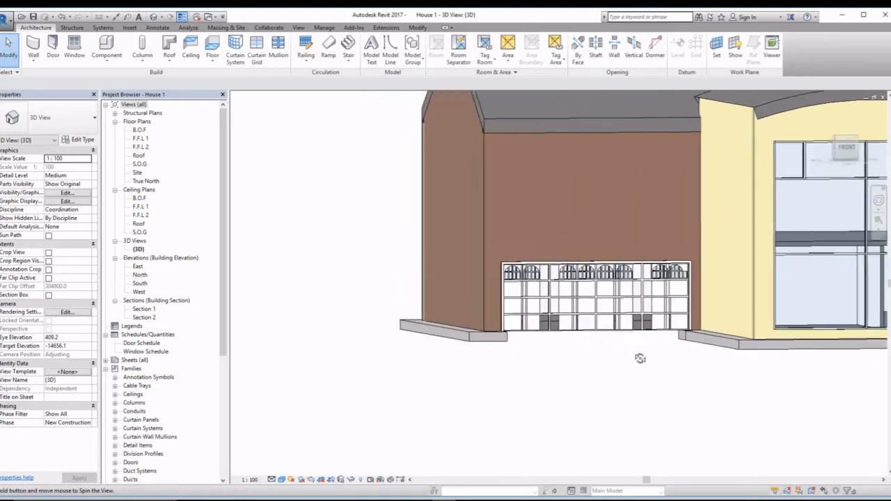
pyautogui.moveTo(638, 358); pyautogui.dragTo(604, 352)
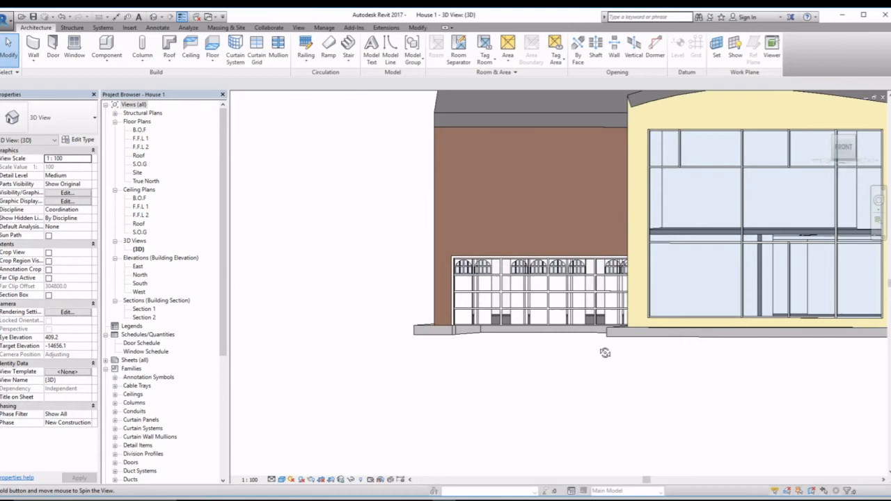
pyautogui.moveTo(604, 350); pyautogui.dragTo(701, 384)
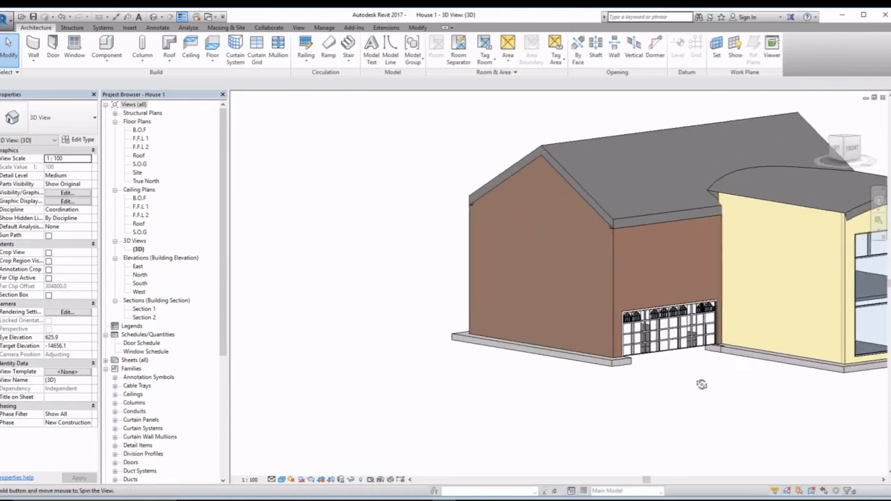
pyautogui.click(665, 331)
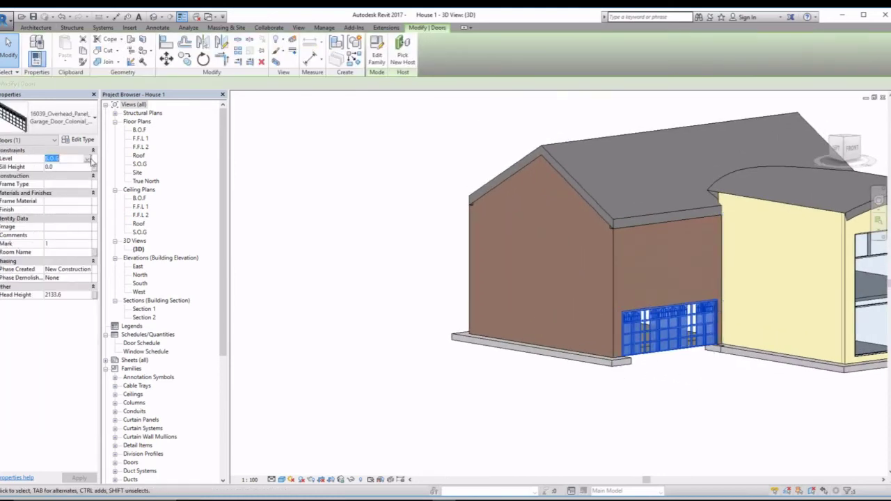
pyautogui.click(86, 159)
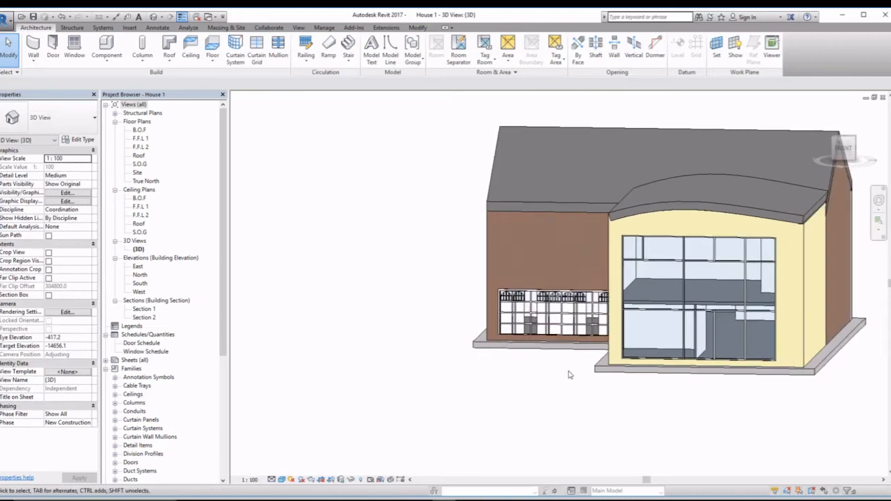
# Step: Select the garage door in 3D and reopen its Type Properties showing width 6000
pyautogui.moveTo(569, 374); pyautogui.dragTo(593, 355)
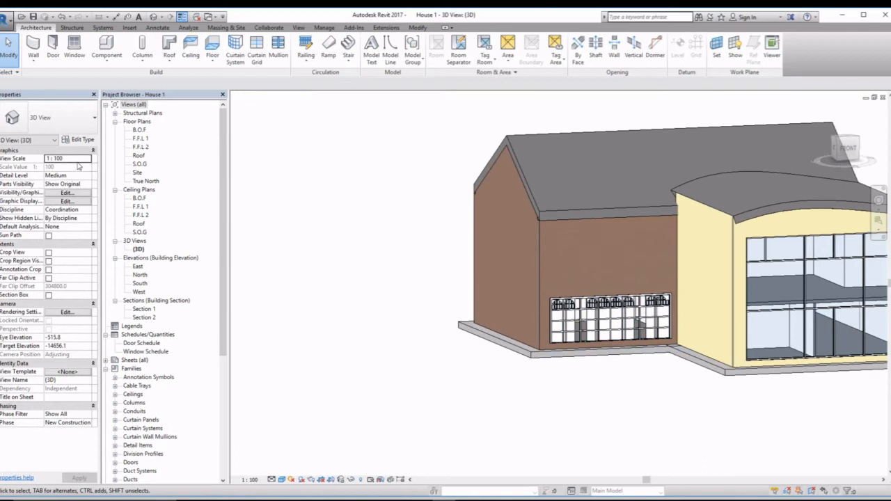
pyautogui.click(611, 320)
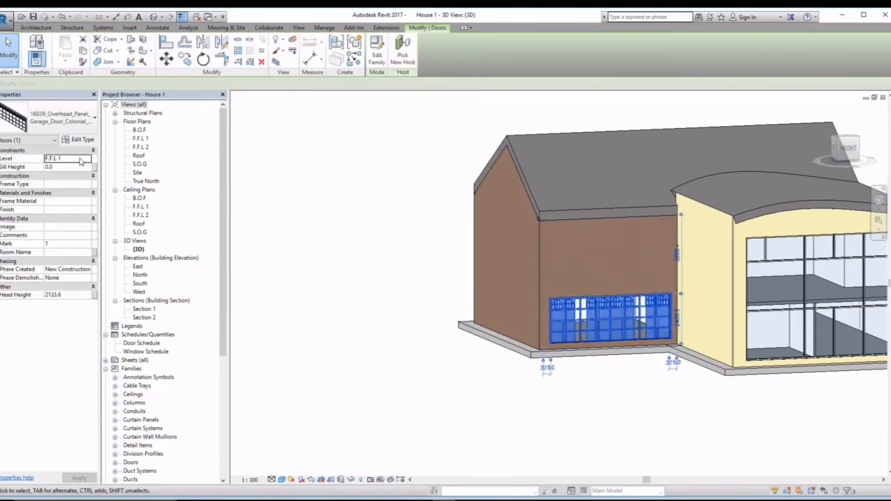
pyautogui.click(67, 158)
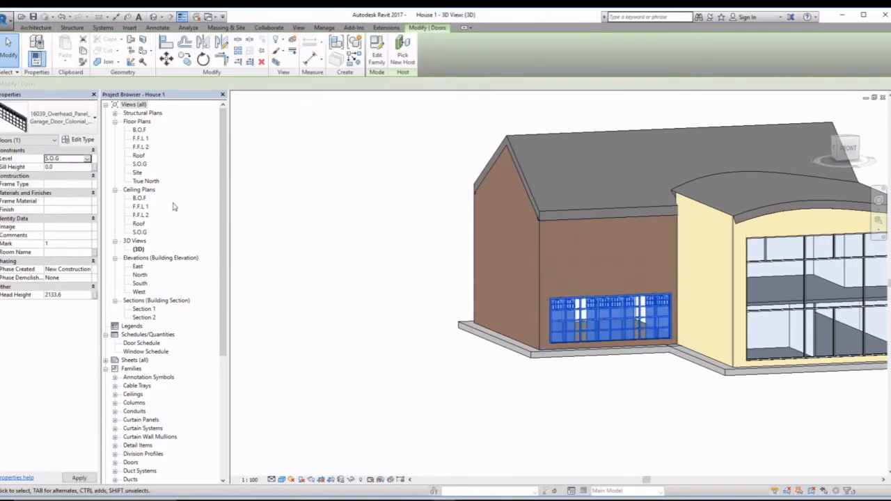
pyautogui.click(610, 321)
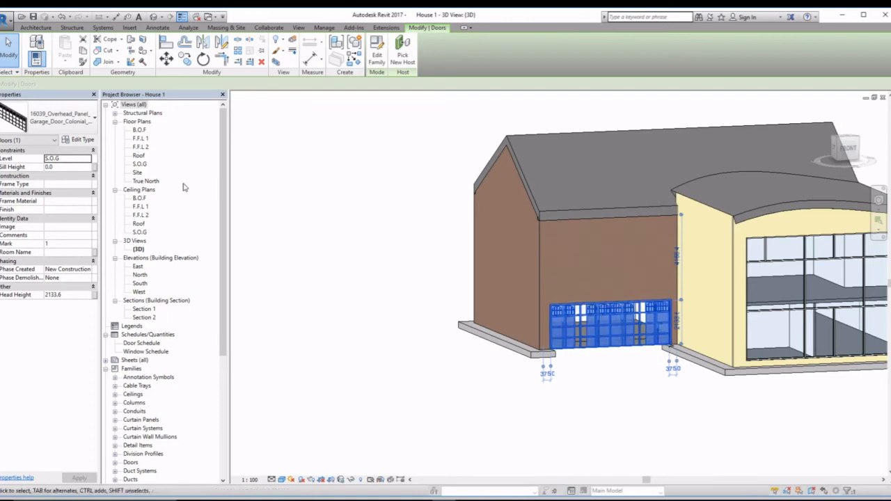
pyautogui.moveTo(110, 230)
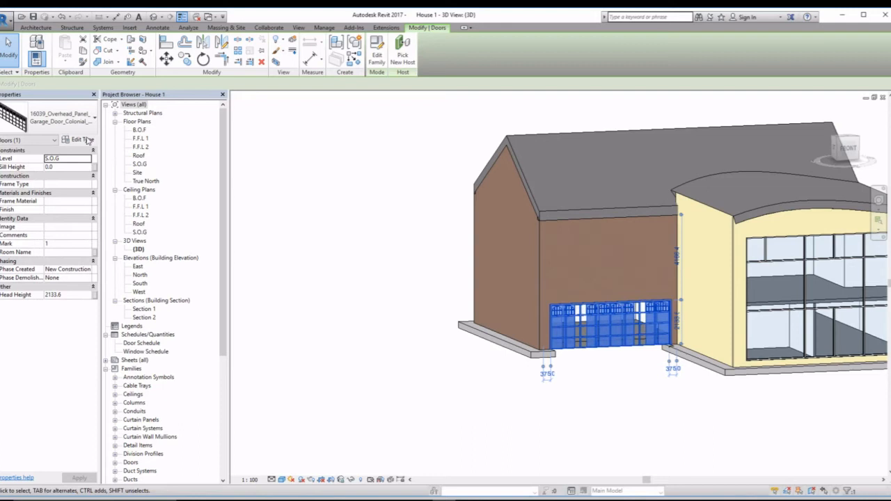
pyautogui.moveTo(75, 139)
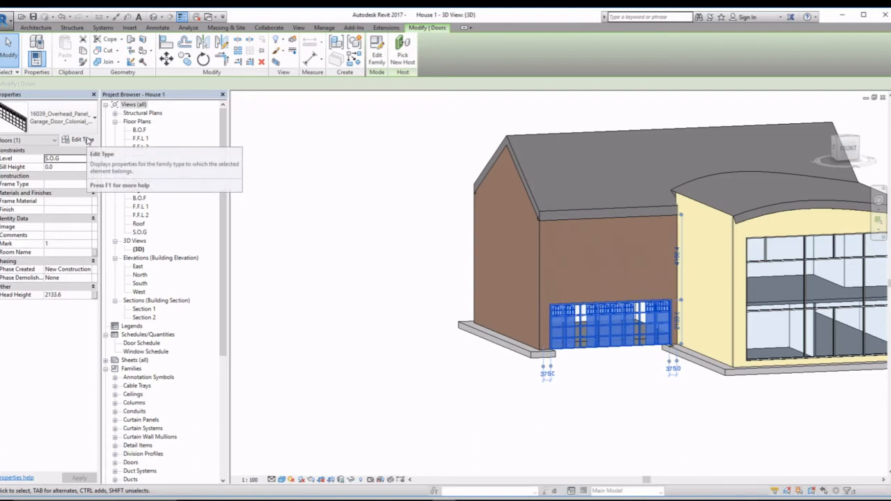
pyautogui.moveTo(76, 139)
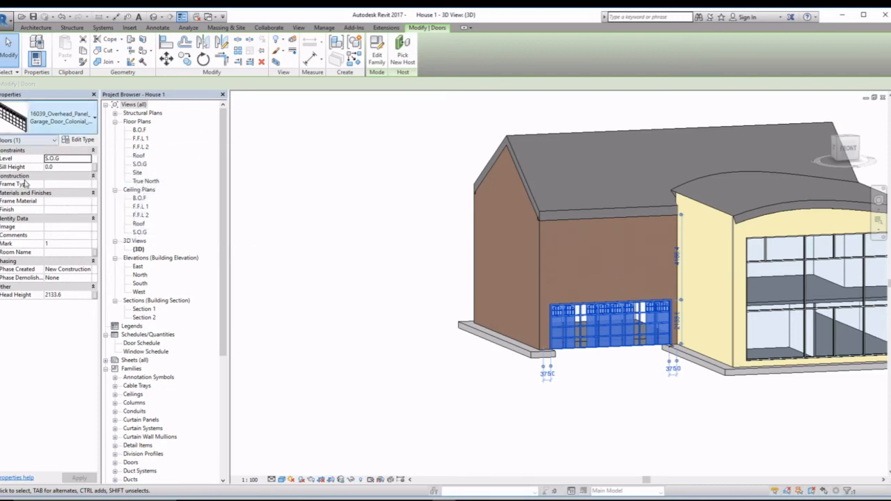
pyautogui.click(610, 323)
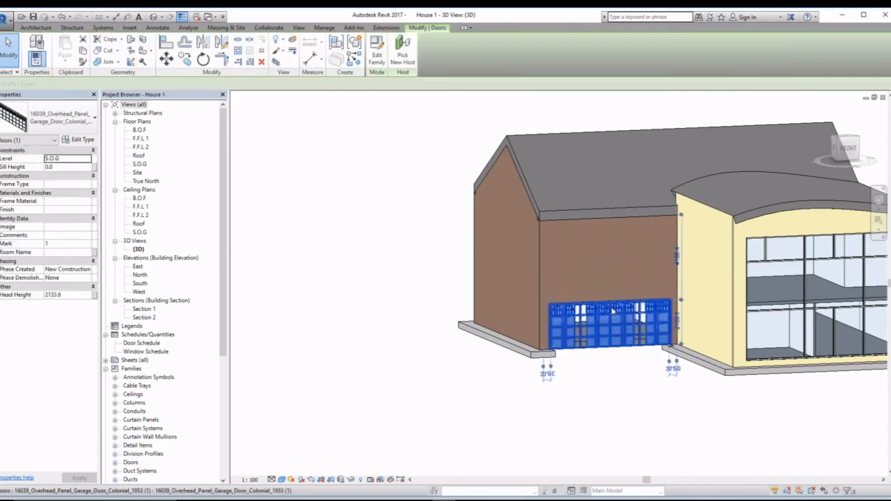
pyautogui.moveTo(76, 139)
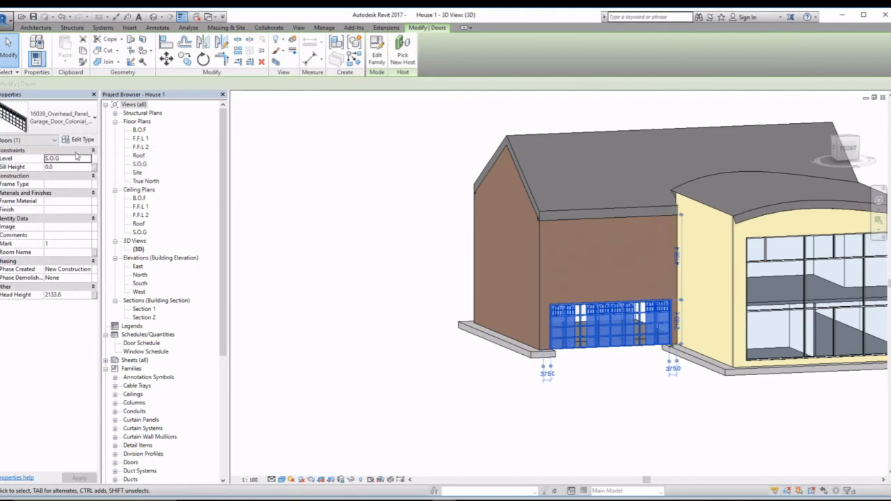
pyautogui.click(81, 139)
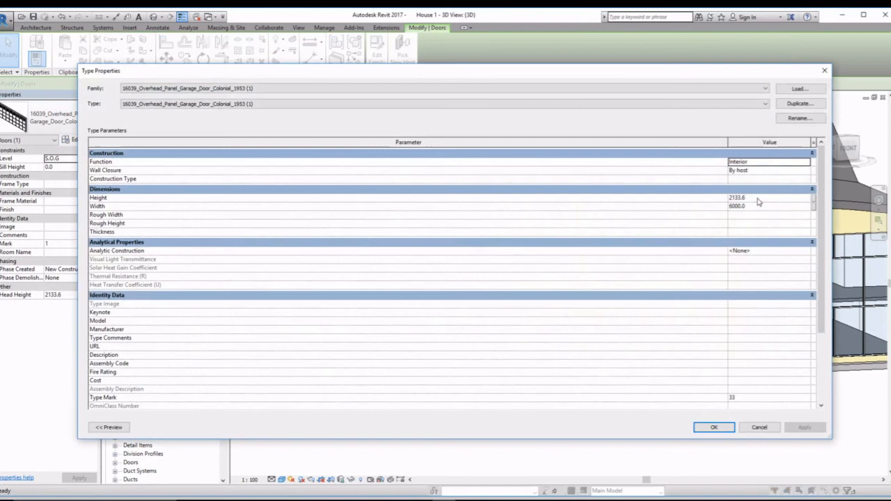